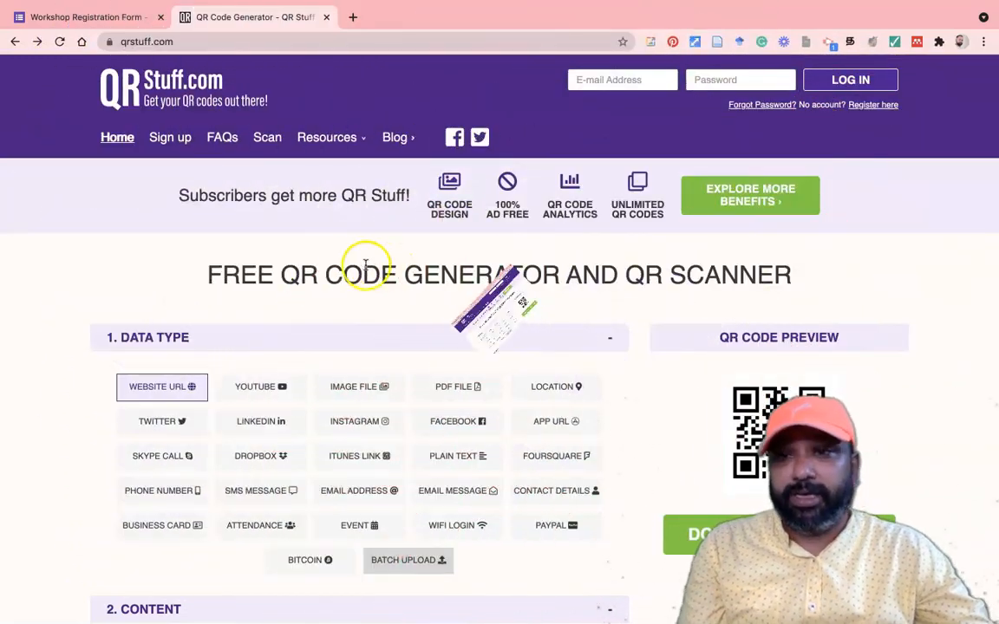
Switch back to the Workshop Registration Form tab in Google Forms
left_click(83, 16)
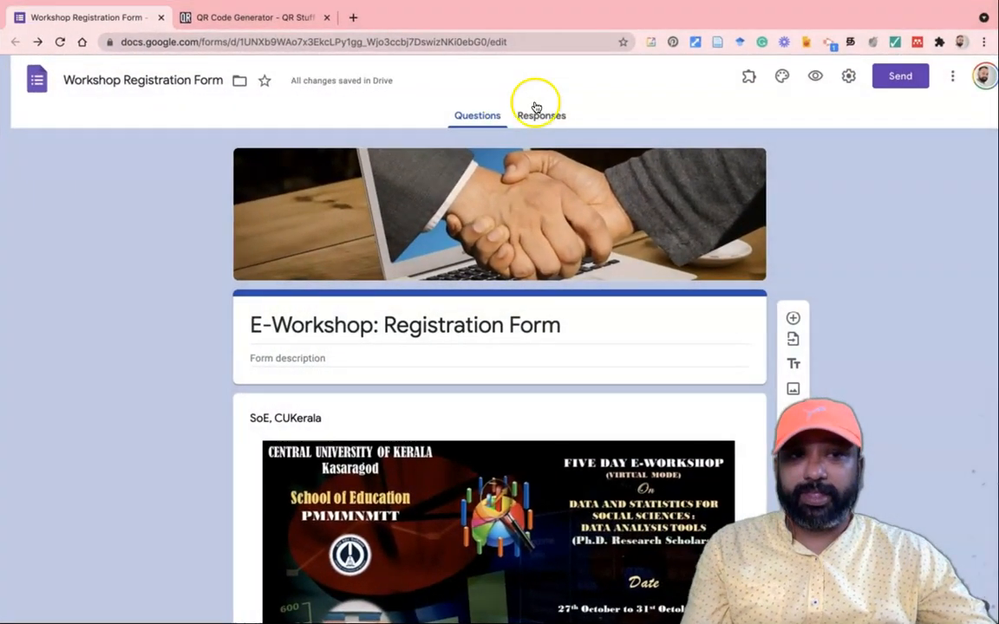
Get the form's send link, shorten the URL, and copy the short link
left_click(899, 75)
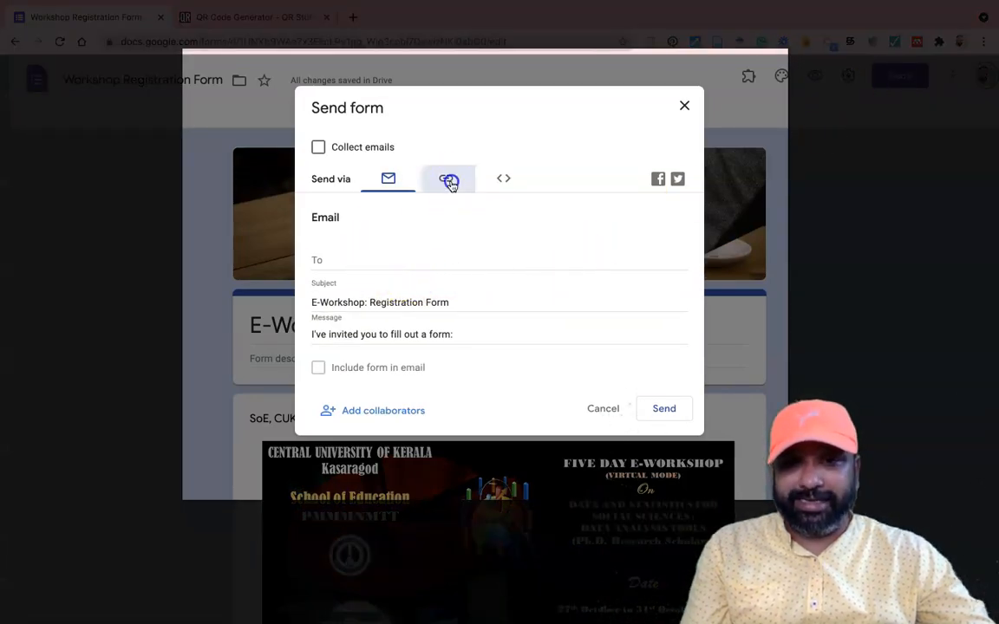
left_click(446, 179)
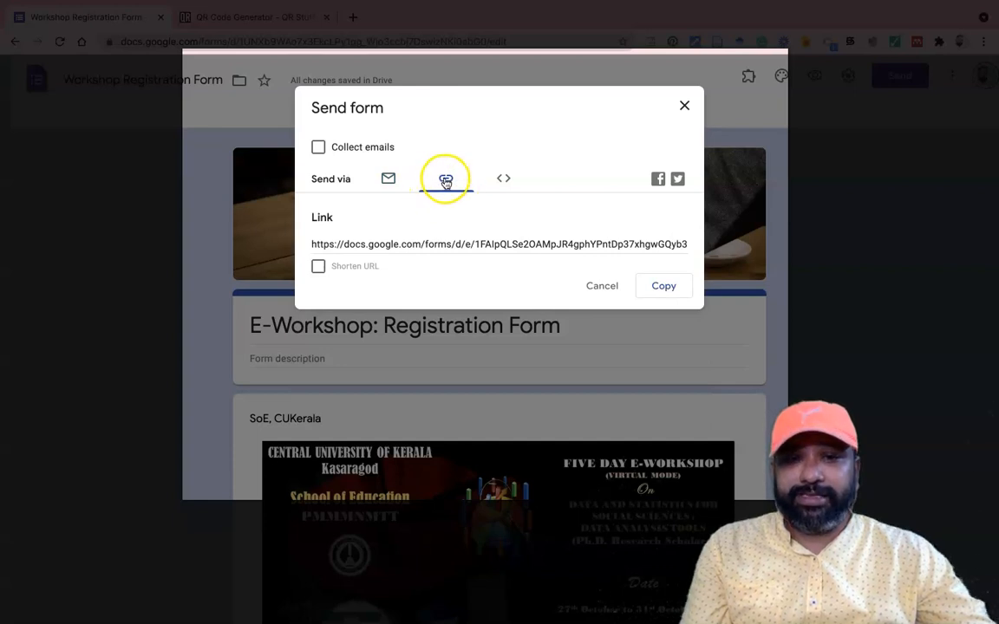
left_click(446, 178)
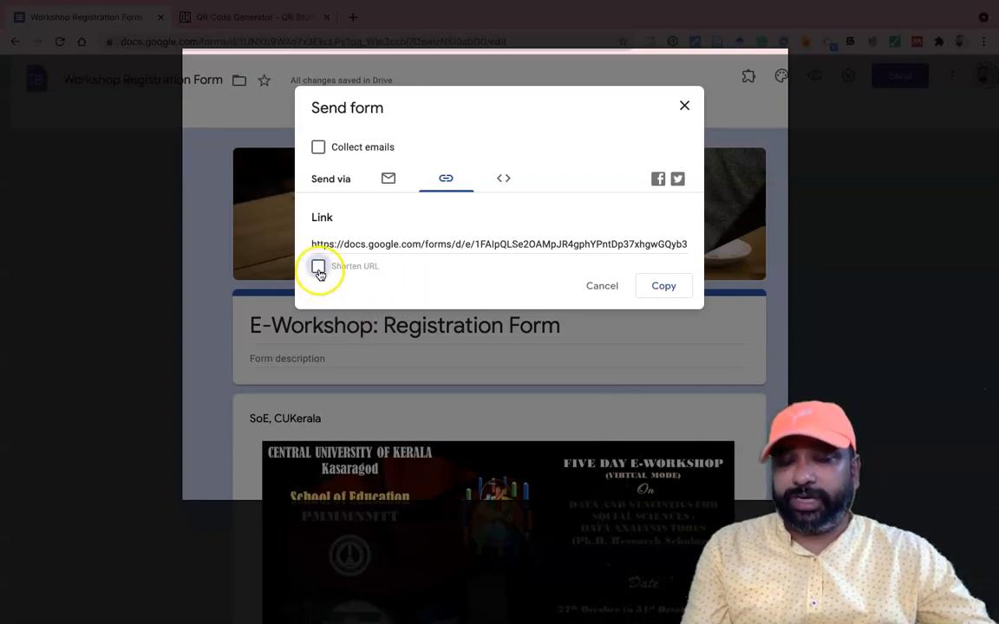
left_click(318, 266)
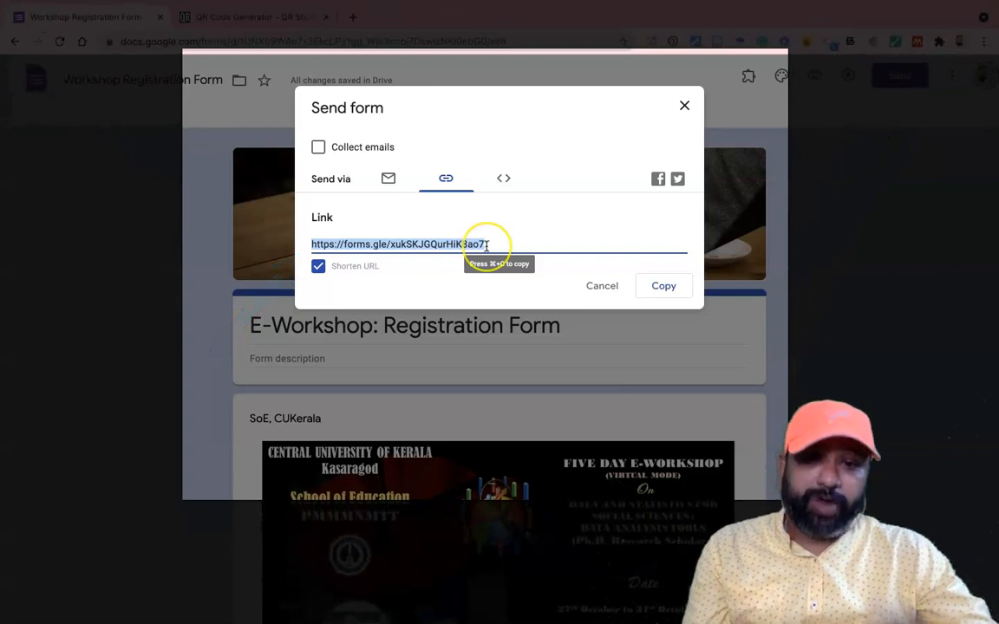
right_click(462, 244)
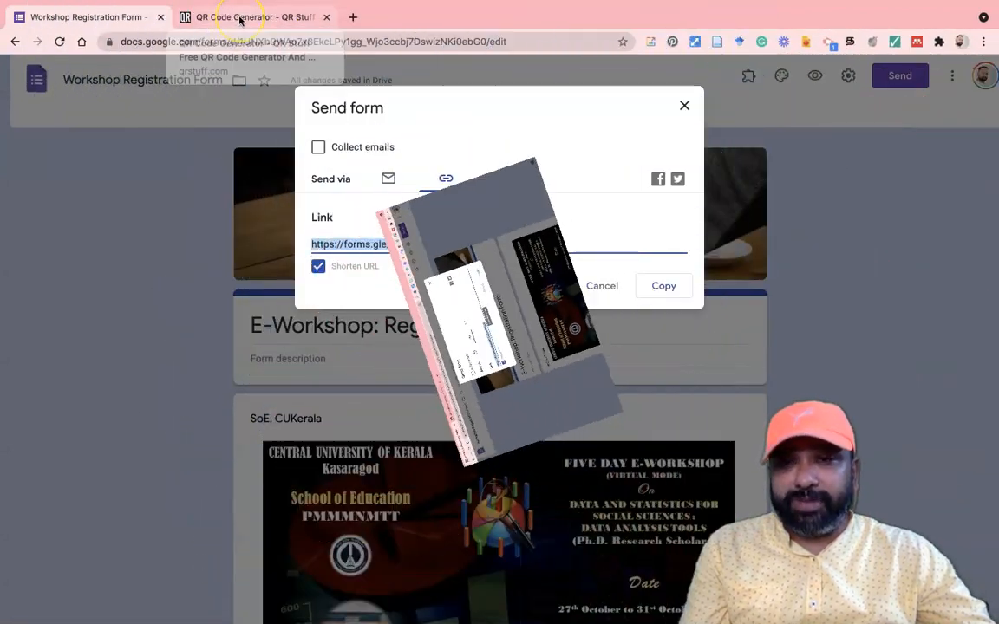
Search Google for 'qrstuff' in the second tab and open the QR Stuff result
left_click(251, 16)
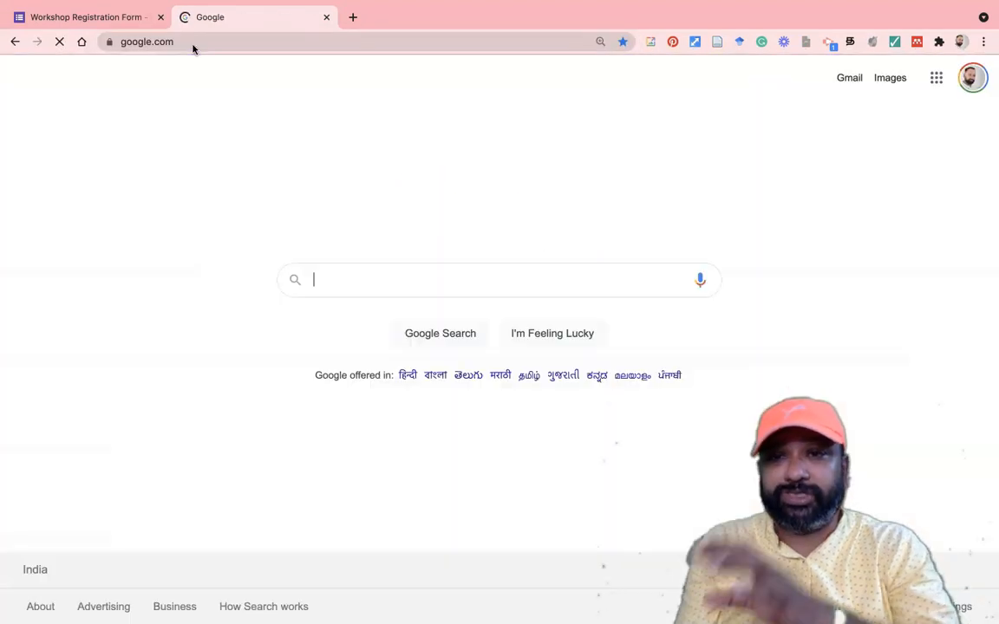
type("qrstuff")
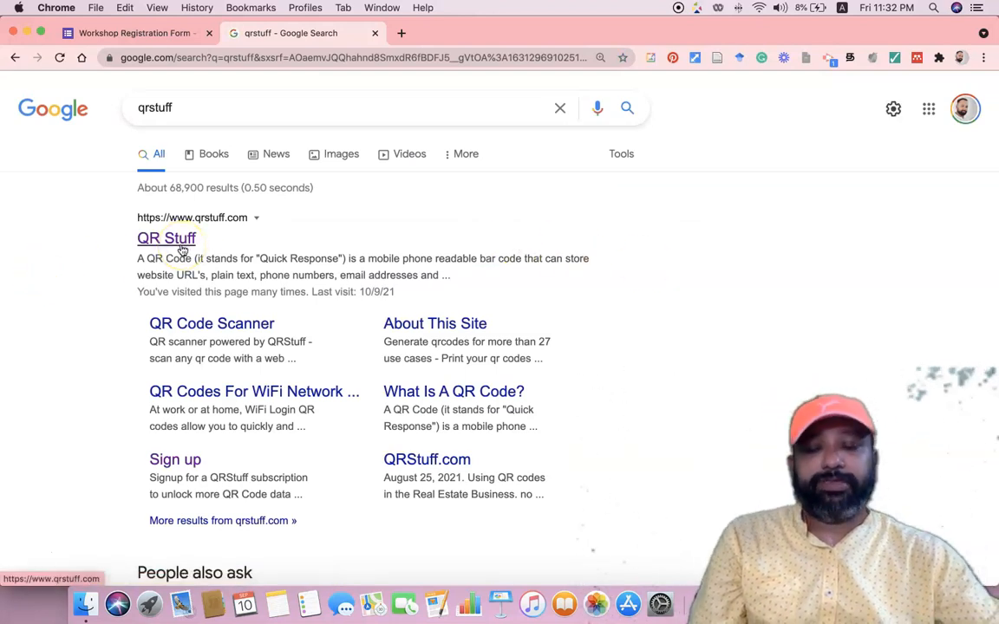
left_click(167, 239)
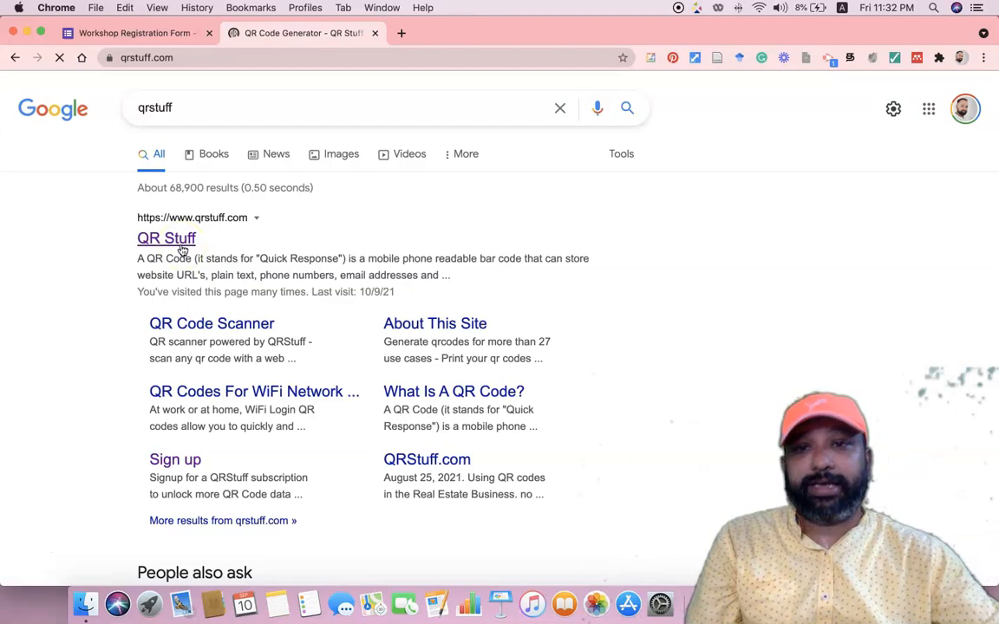
Let qrstuff.com load and scroll to the Website URL content section
left_click(166, 239)
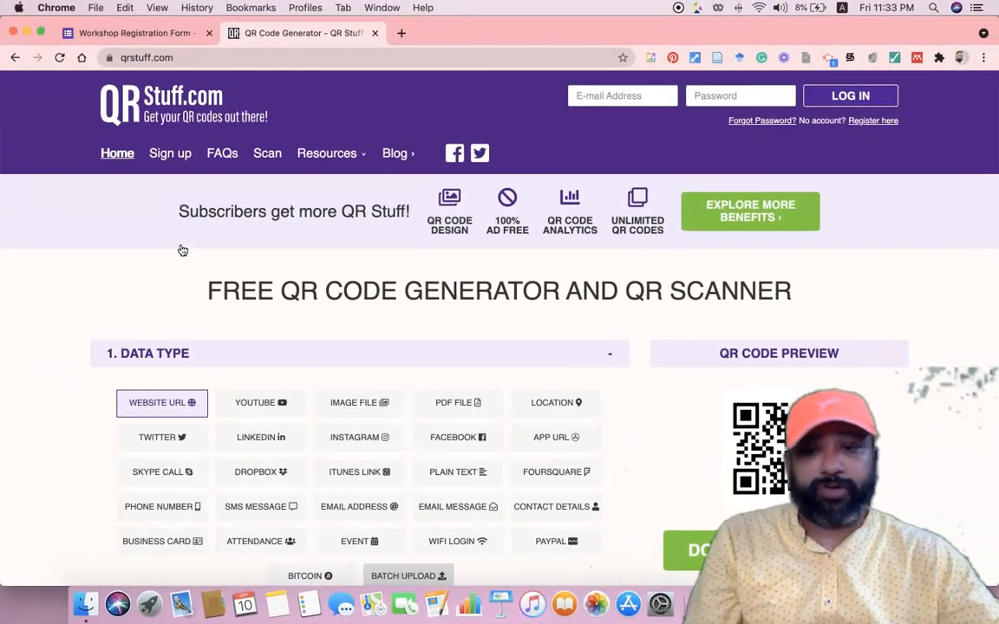
mouse_move(252, 245)
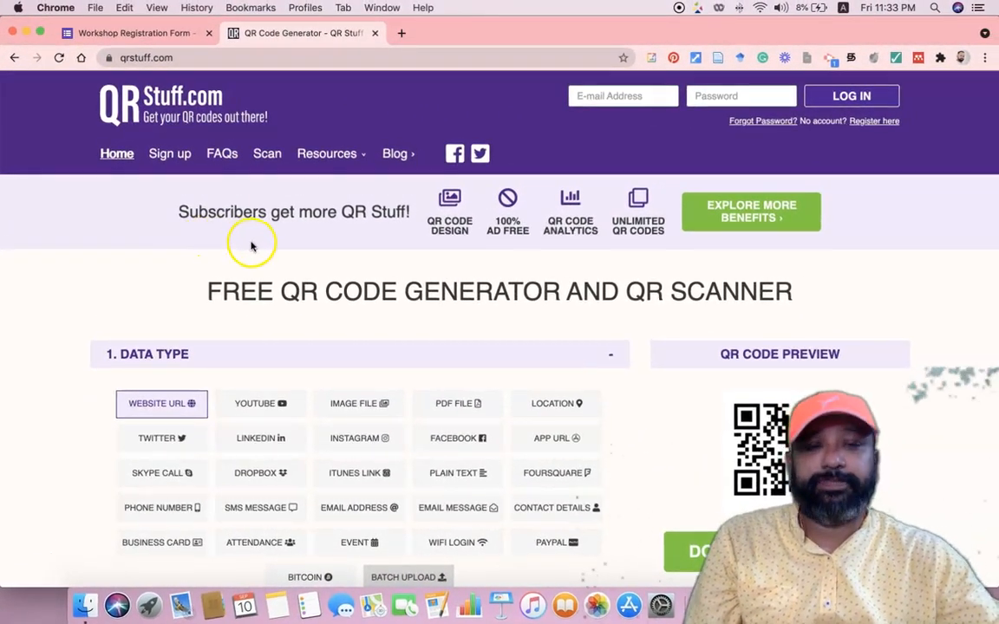
scroll("down", 3)
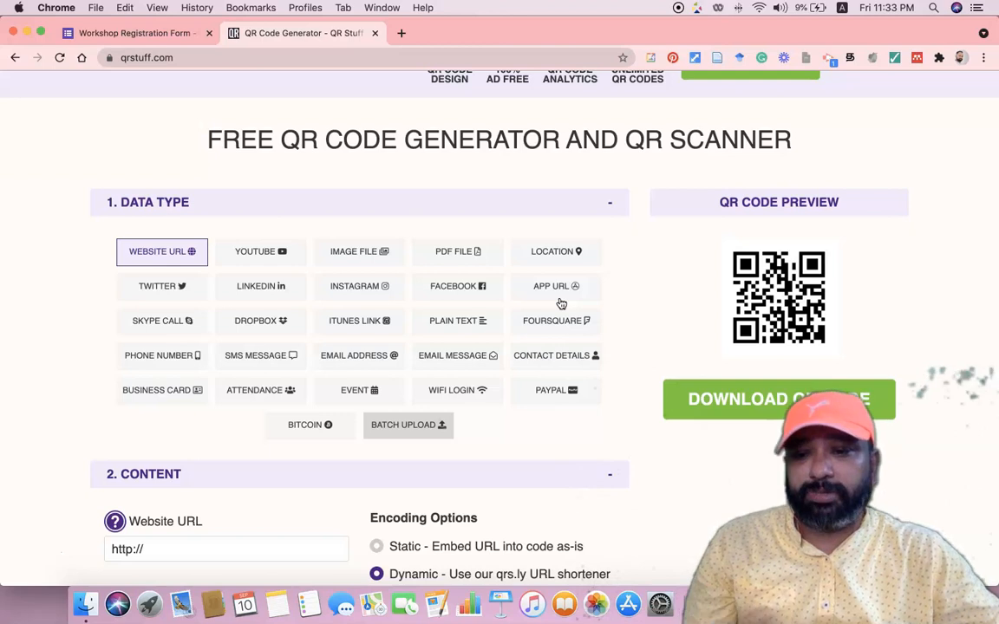
mouse_move(56, 243)
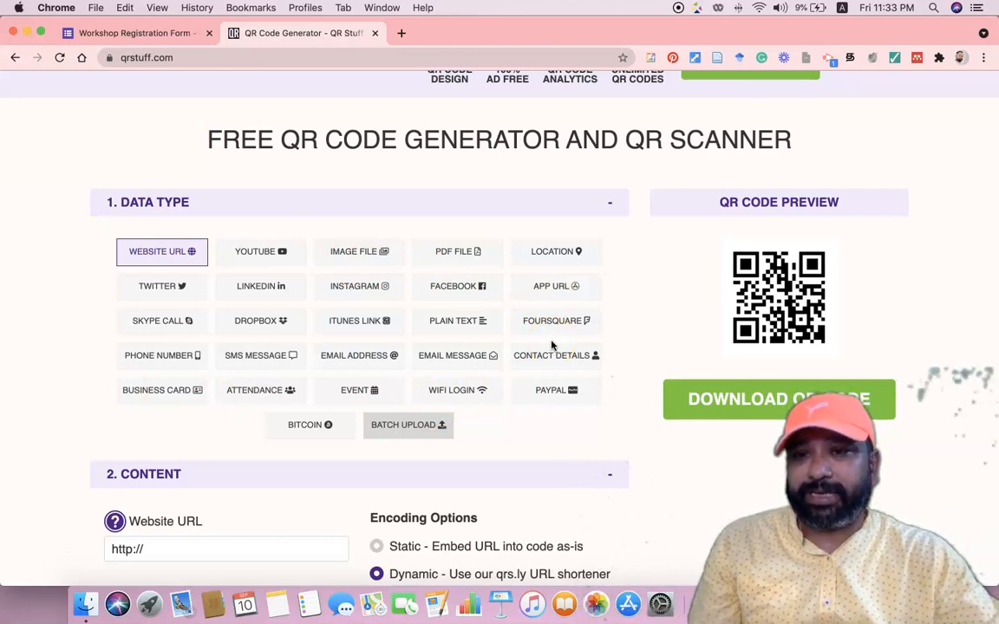
mouse_move(256, 341)
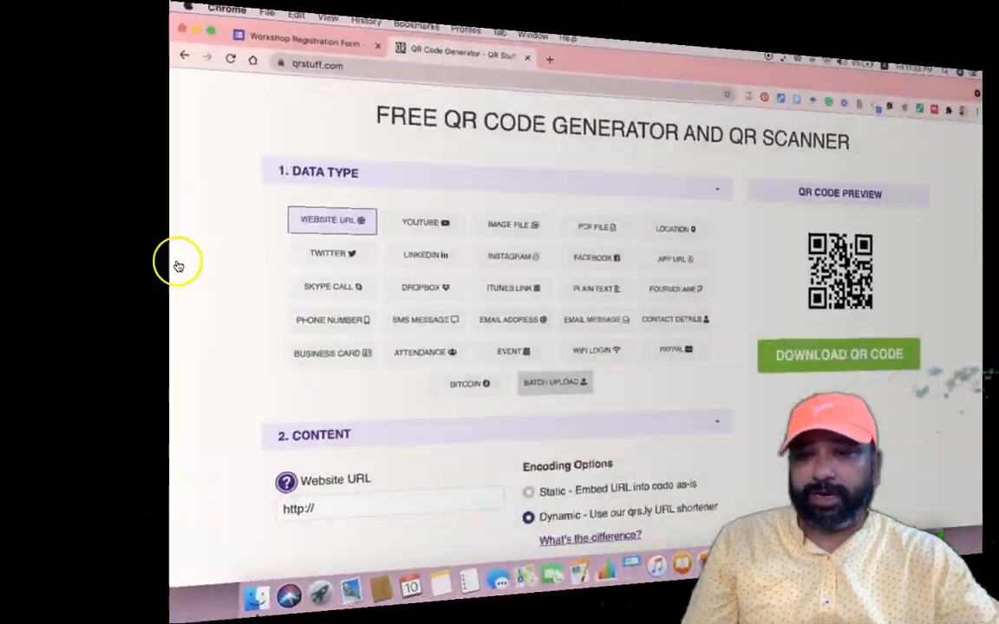
scroll("down", 3)
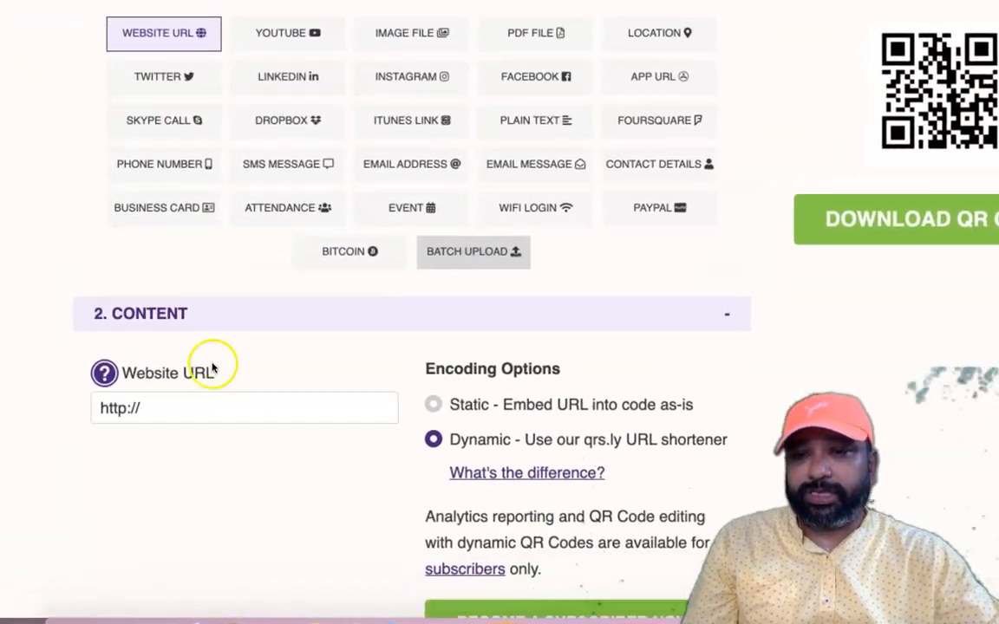
scroll("down", 3)
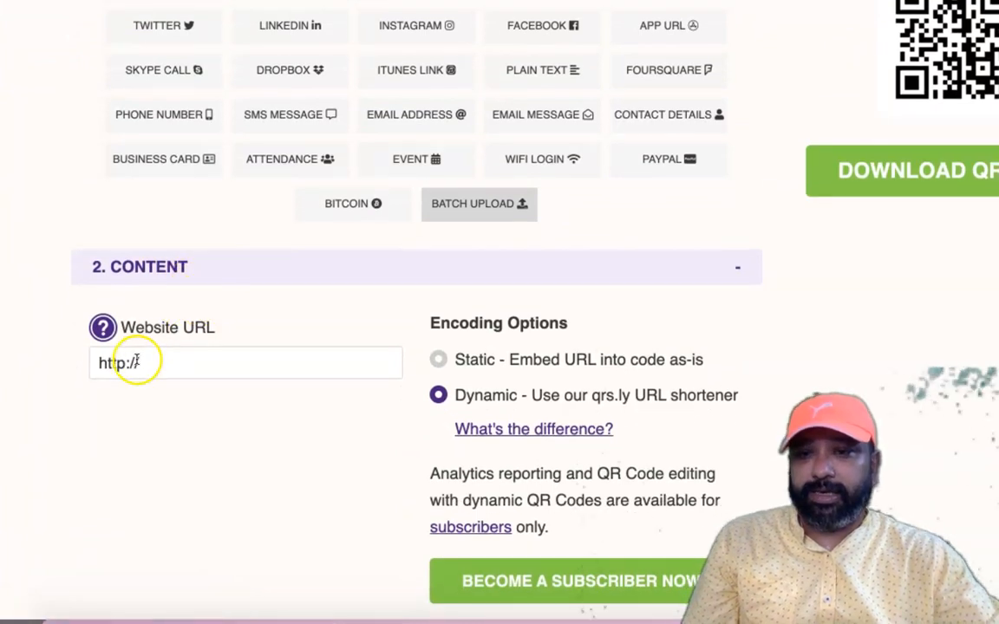
scroll("down", 3)
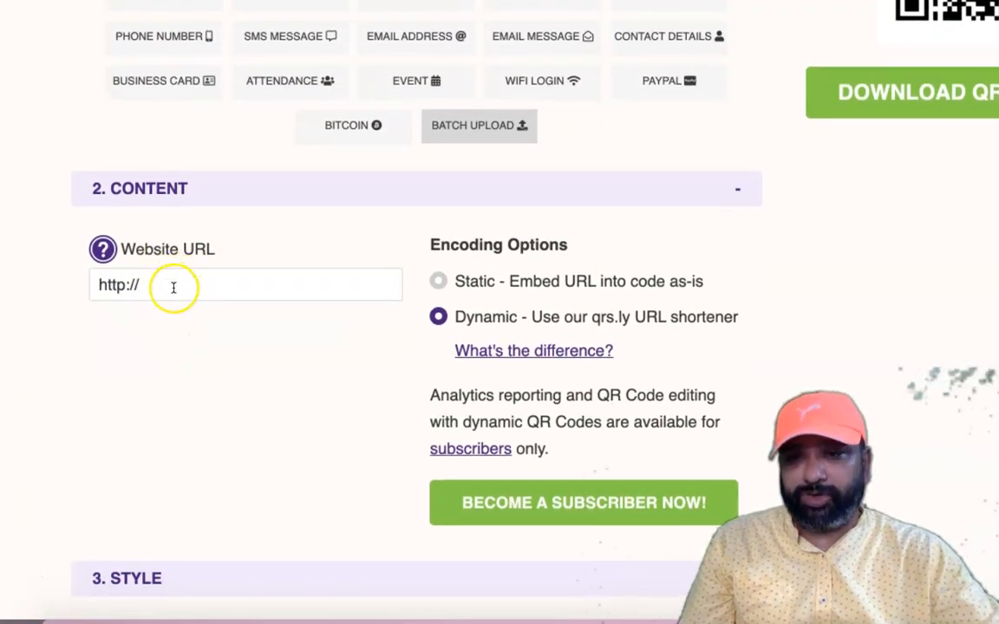
left_click(246, 284)
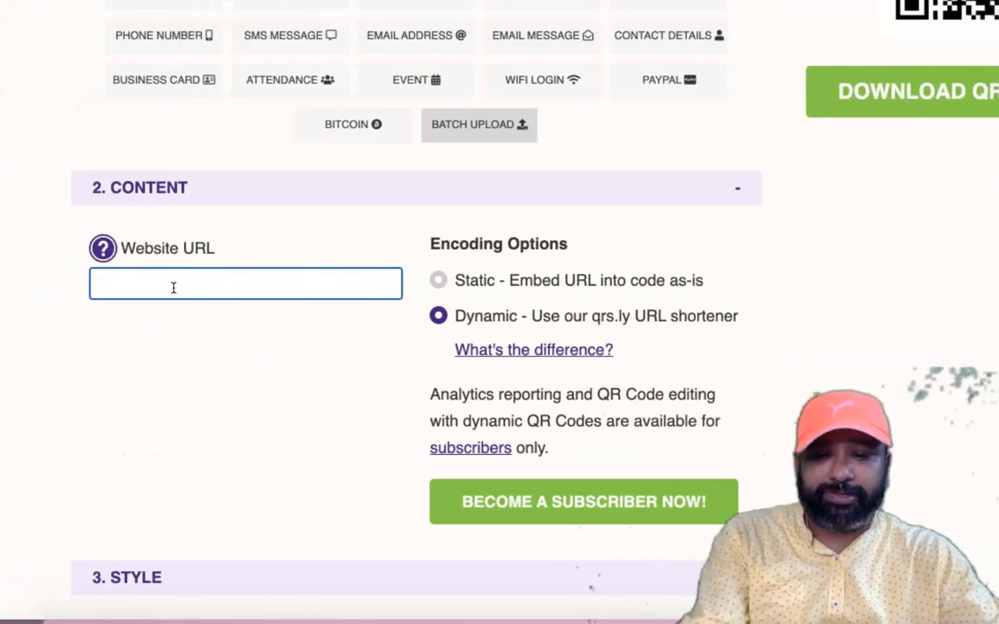
type("https://forms.gle/xukSKJGQurHiK8ao7")
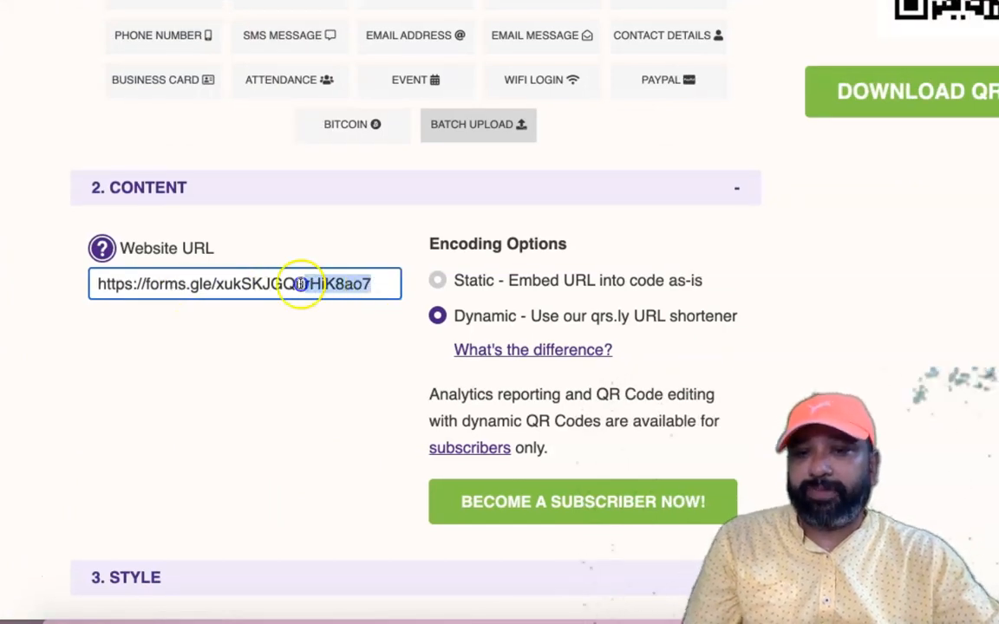
triple_click(245, 283)
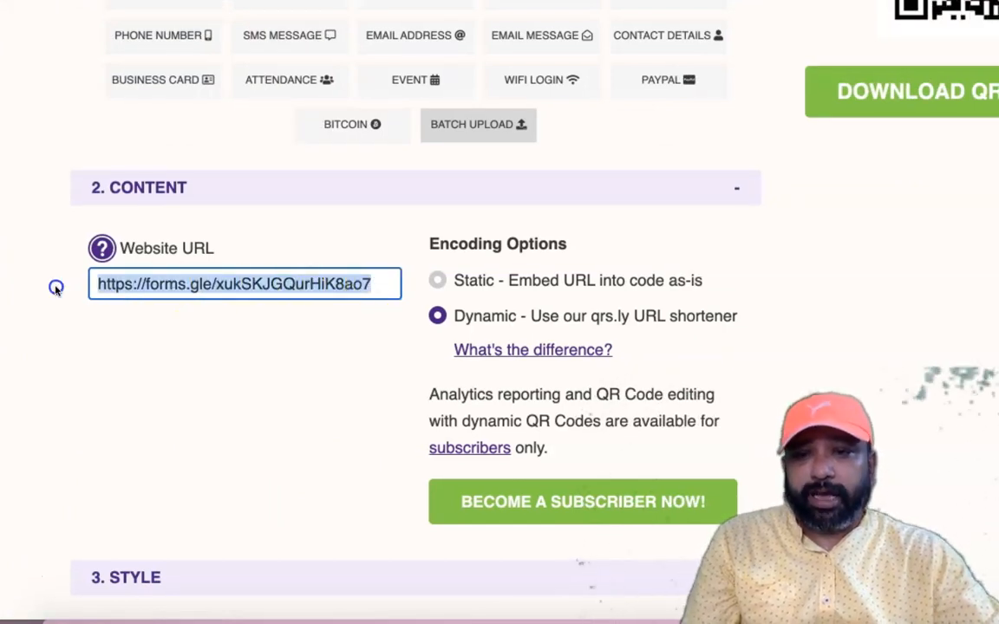
scroll("down", 3)
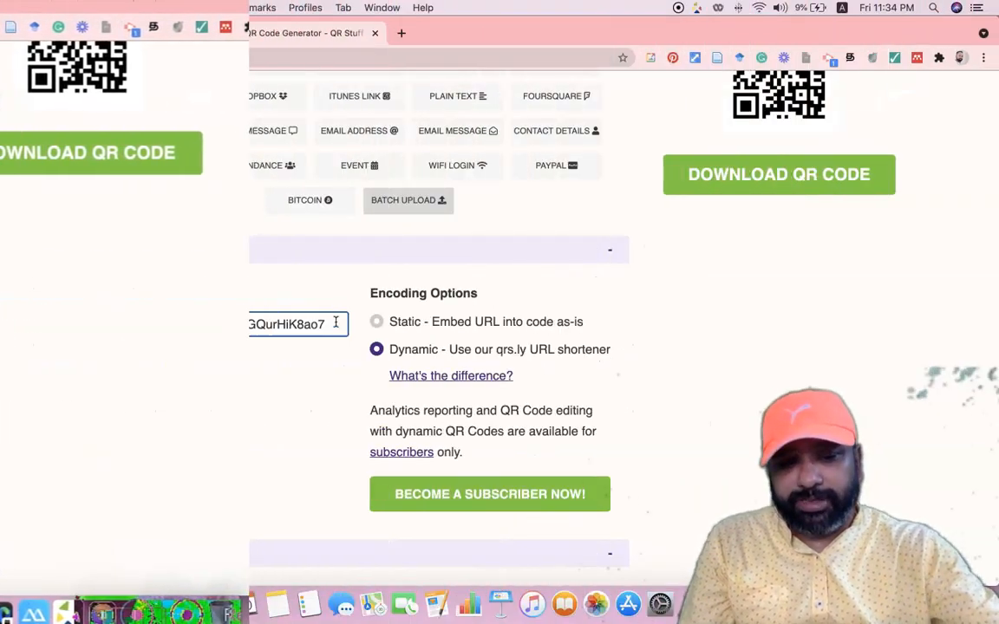
left_click(778, 175)
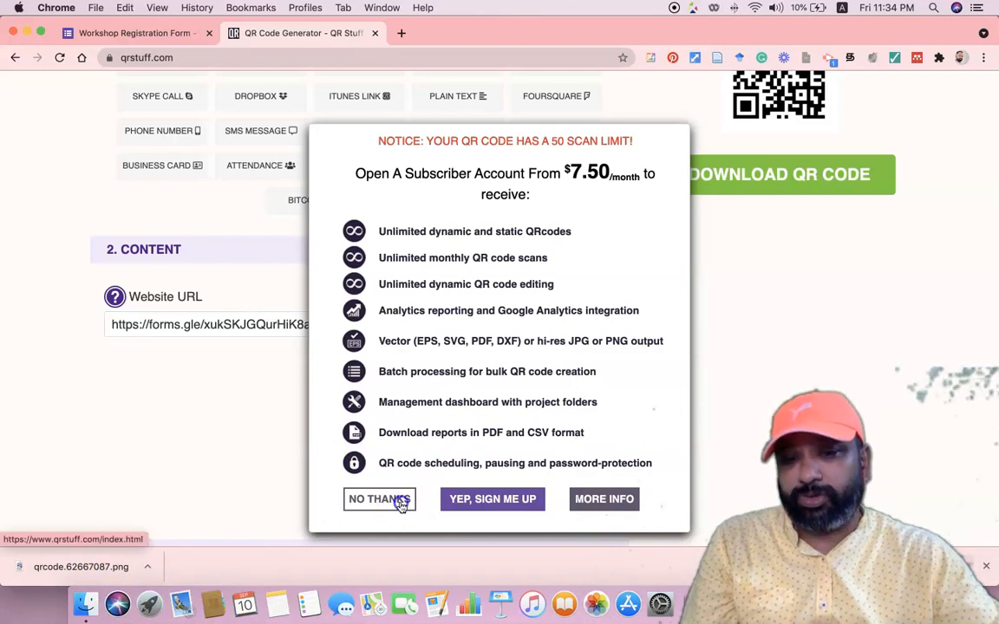
left_click(379, 499)
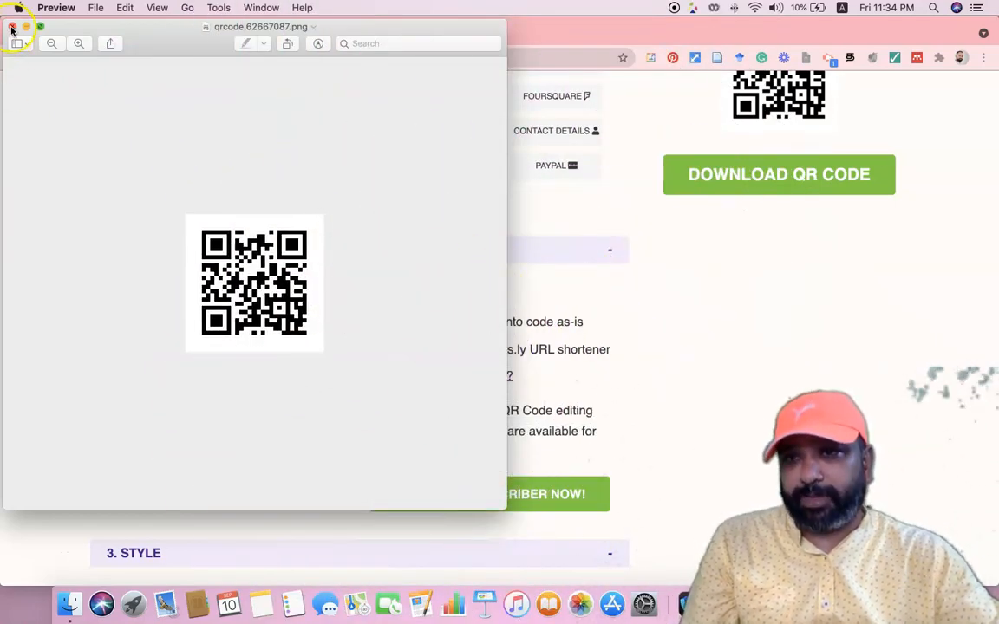
Close the downloaded image in Preview and scroll to section 3, Style
left_click(13, 27)
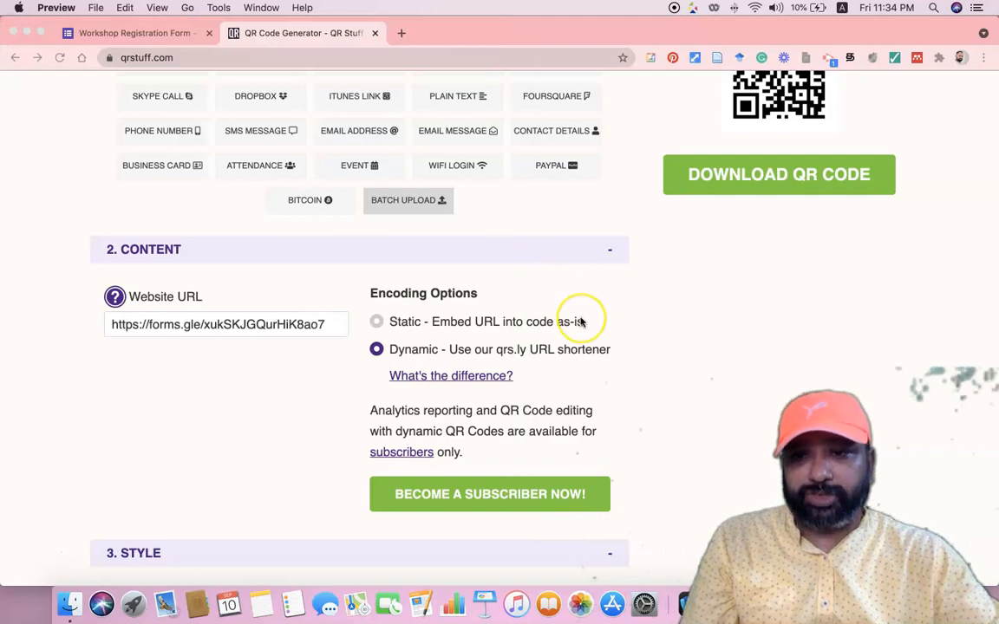
scroll("down", 3)
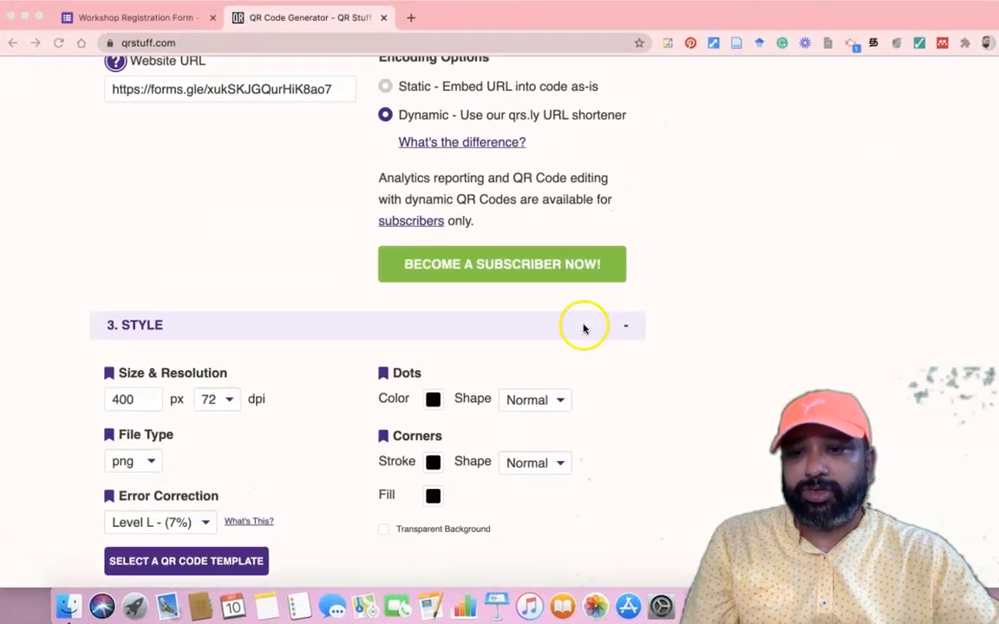
scroll("down", 3)
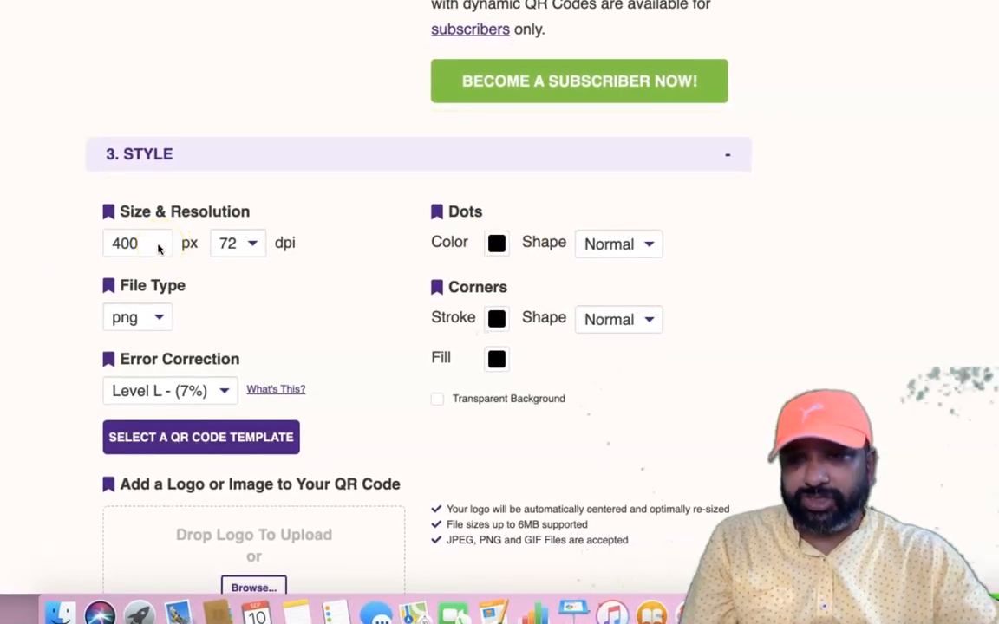
scroll("down", 3)
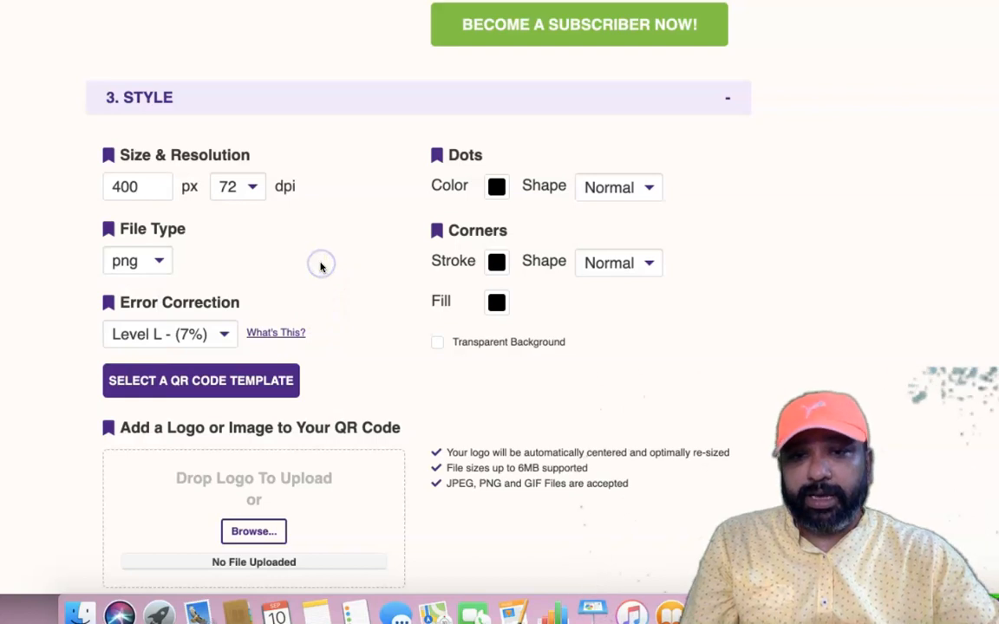
mouse_move(564, 208)
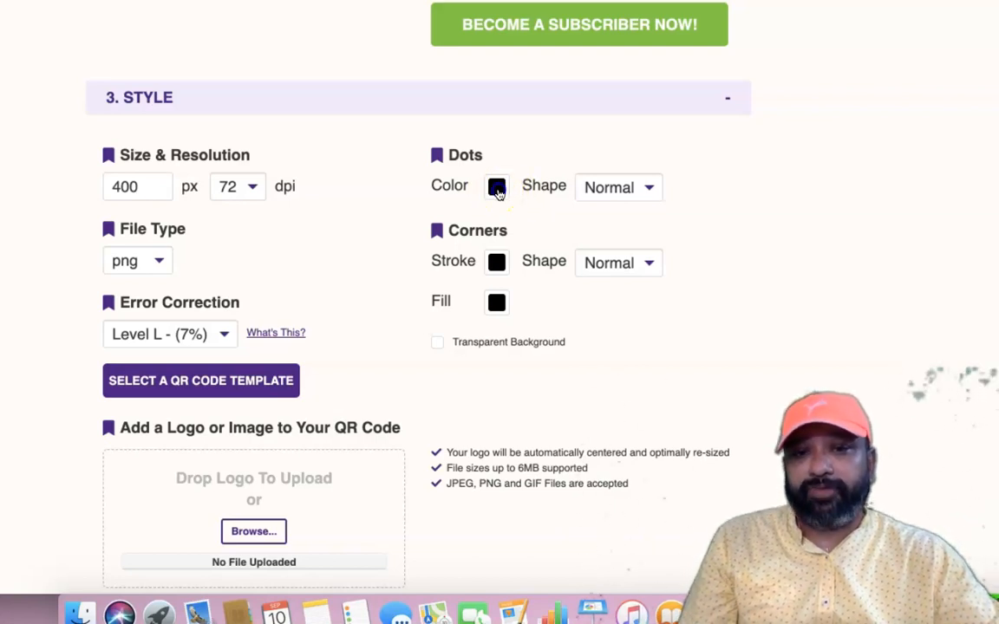
Set coral rounded-square dots with blue rounded corners, dismissing the subscribers-only notice
left_click(496, 187)
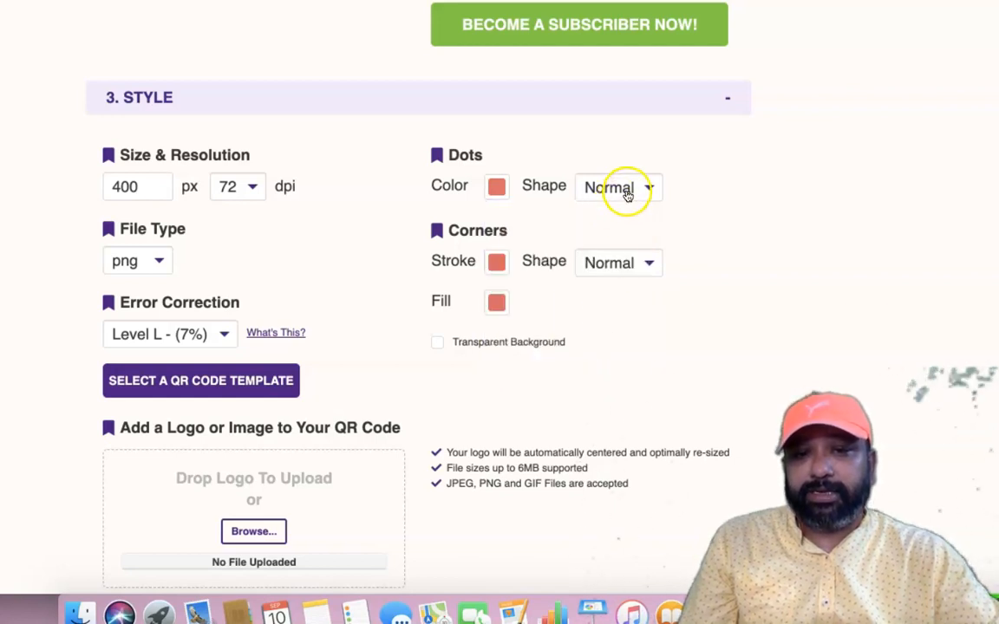
left_click(618, 187)
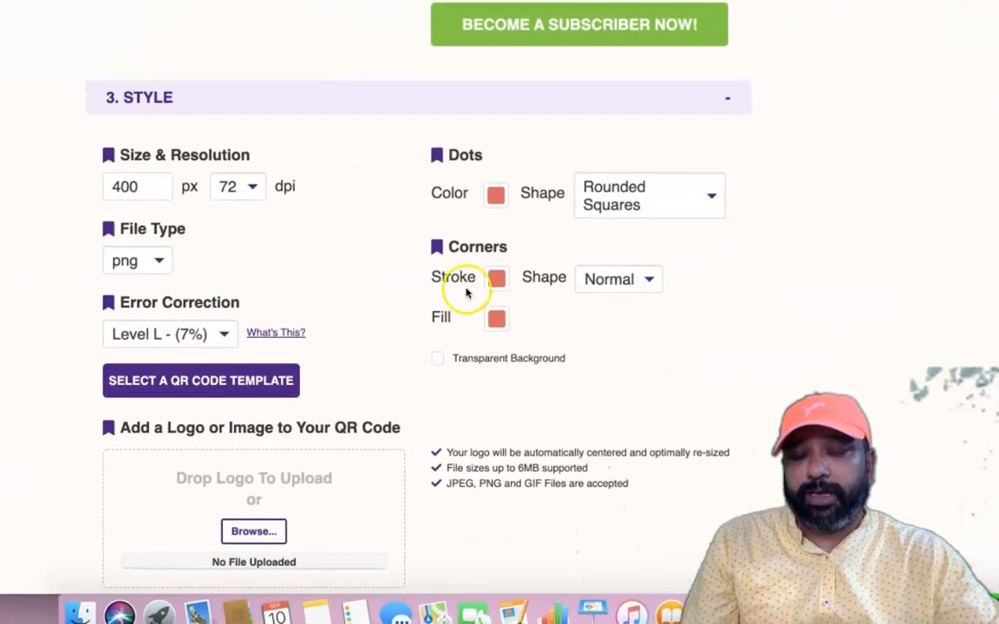
left_click(496, 279)
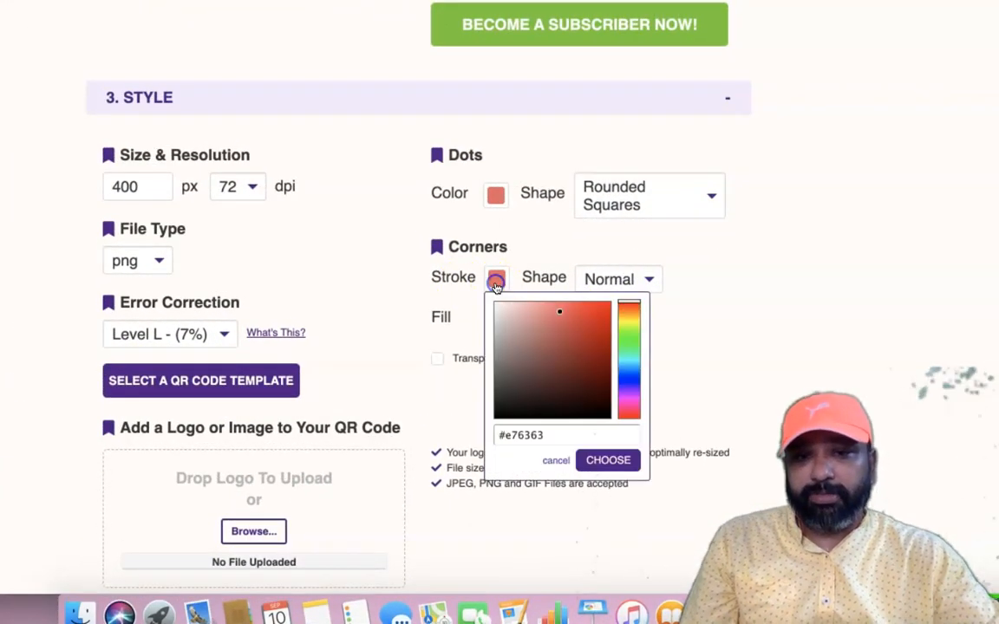
left_click(629, 382)
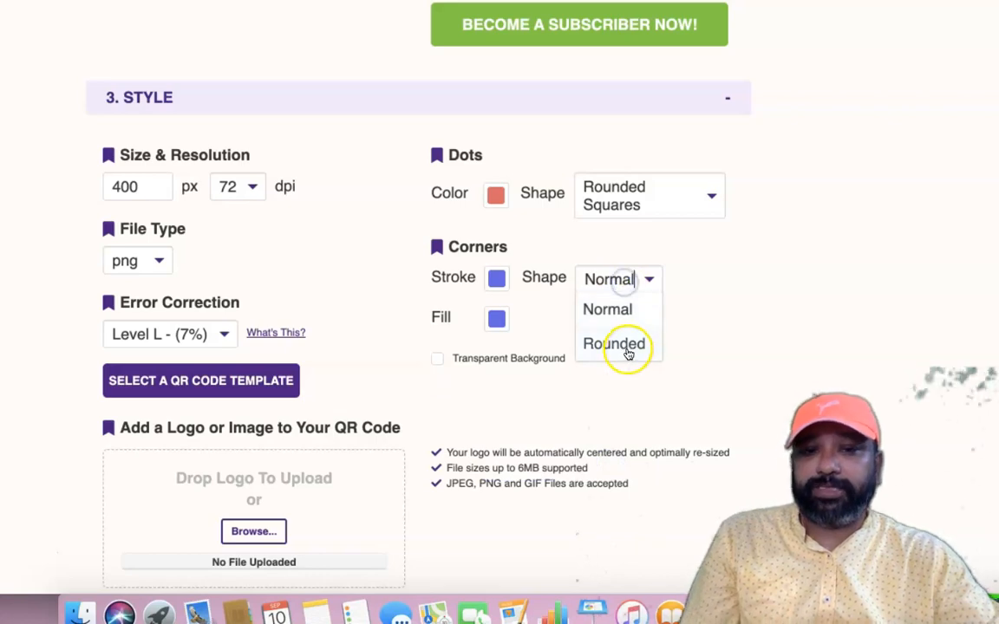
left_click(615, 344)
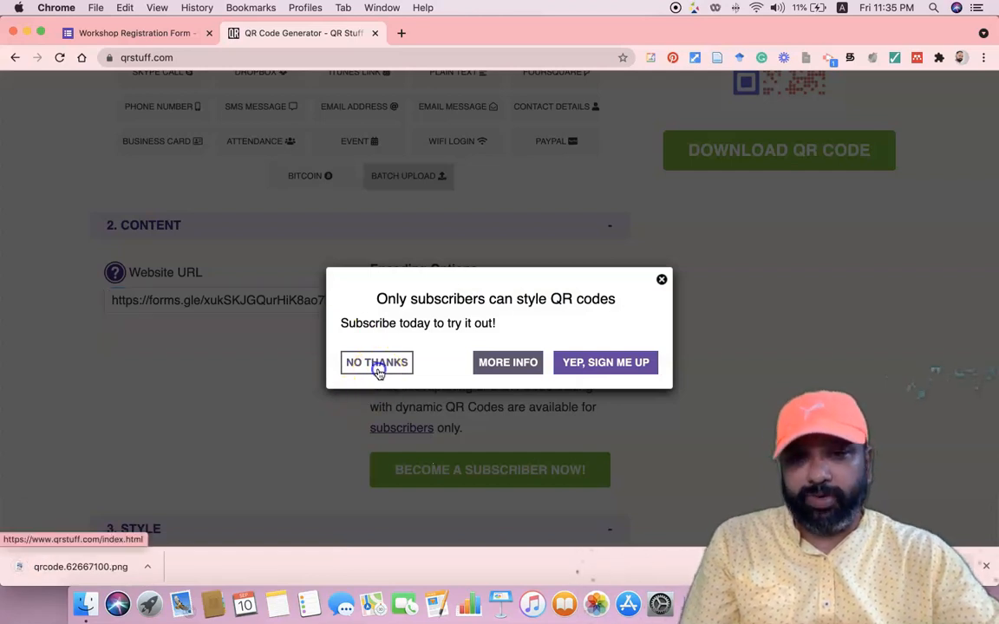
left_click(377, 362)
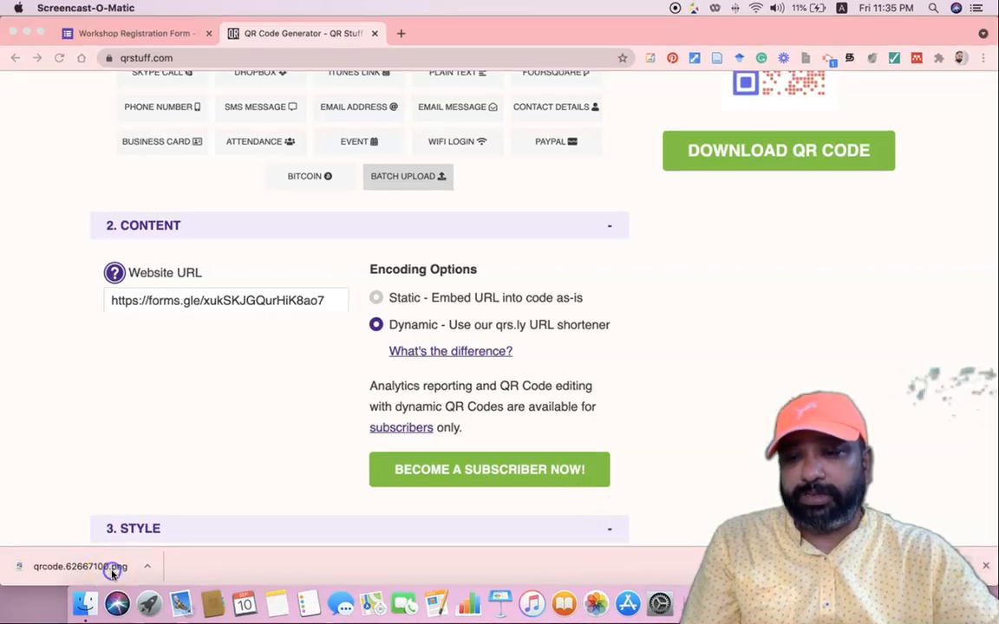
Open the new qrcode PNG from the download bar, then close Preview
left_click(80, 566)
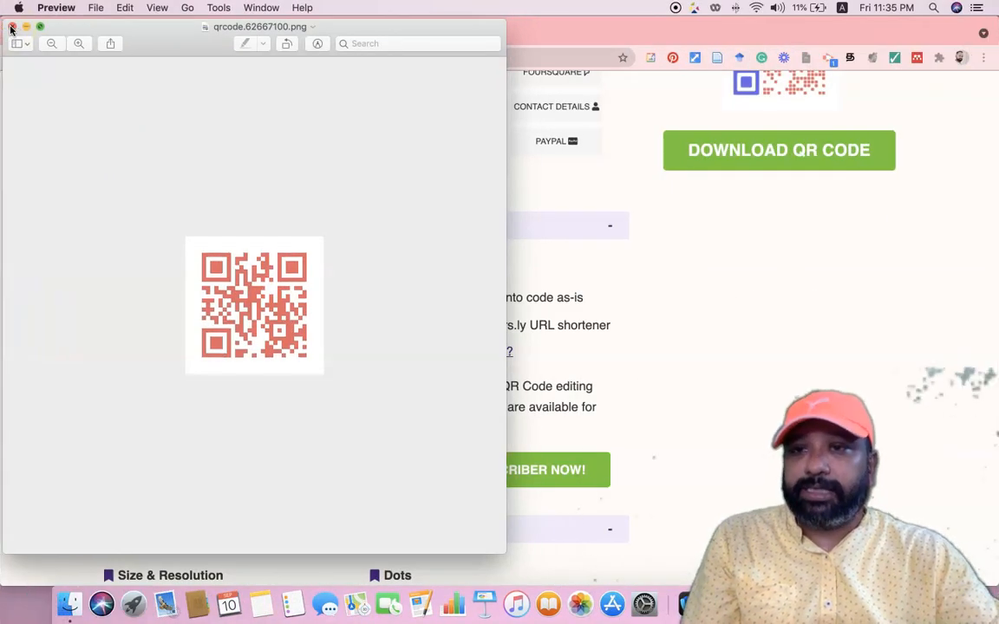
left_click(12, 27)
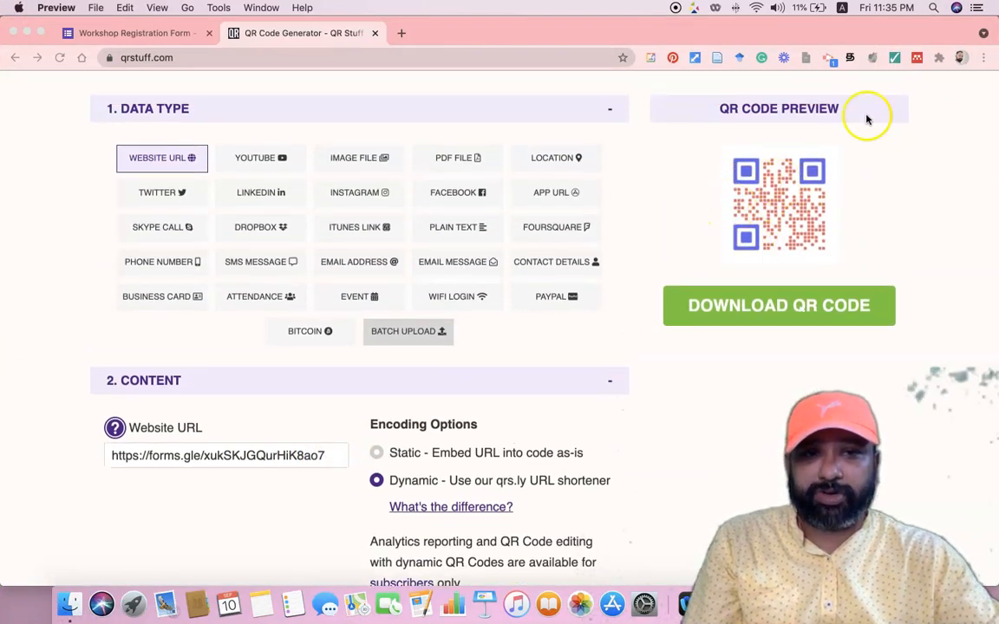
mouse_move(785, 159)
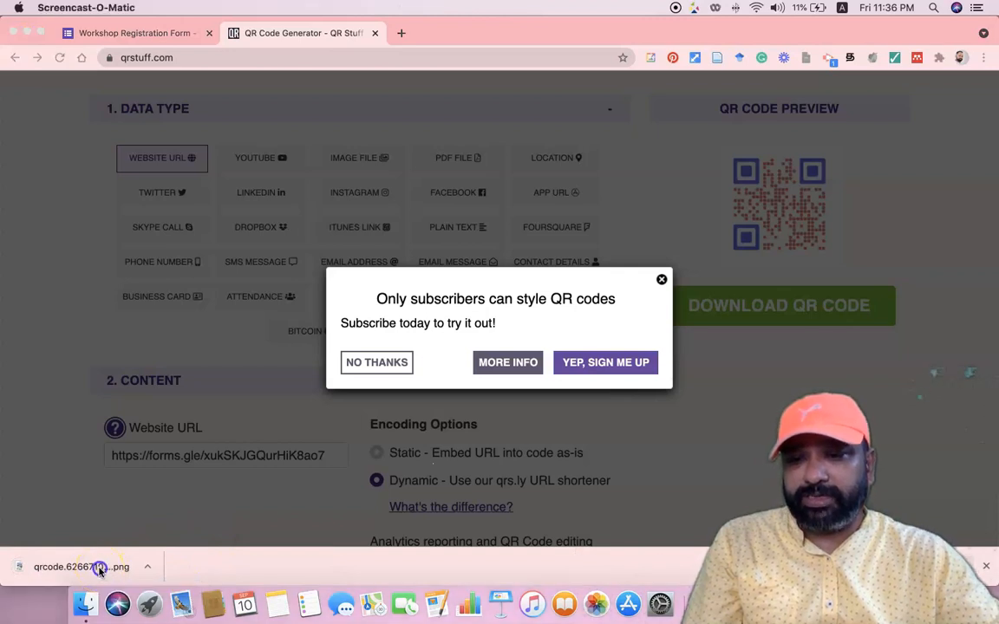
left_click(82, 567)
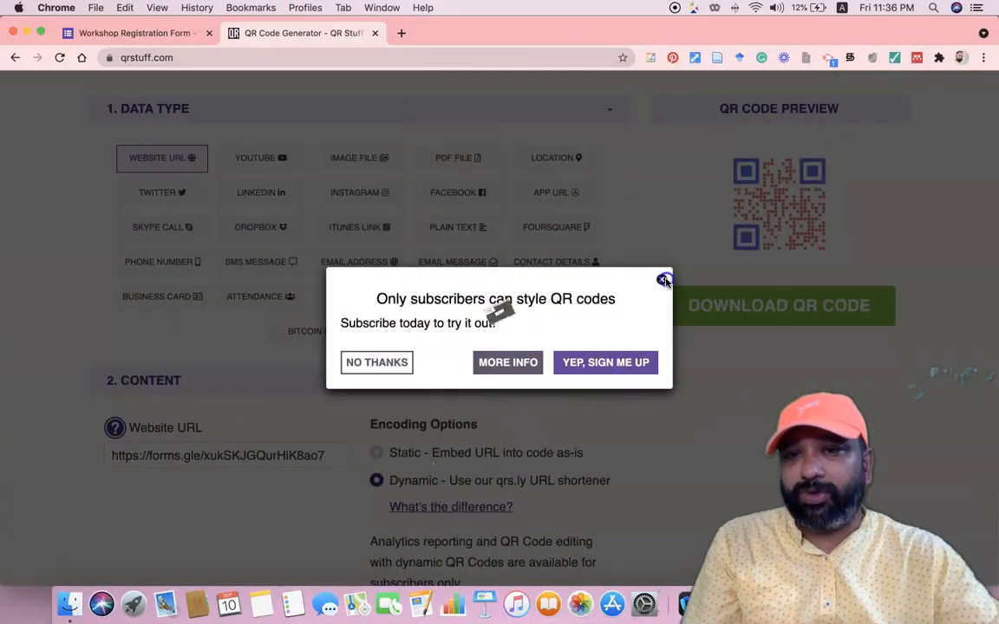
left_click(665, 279)
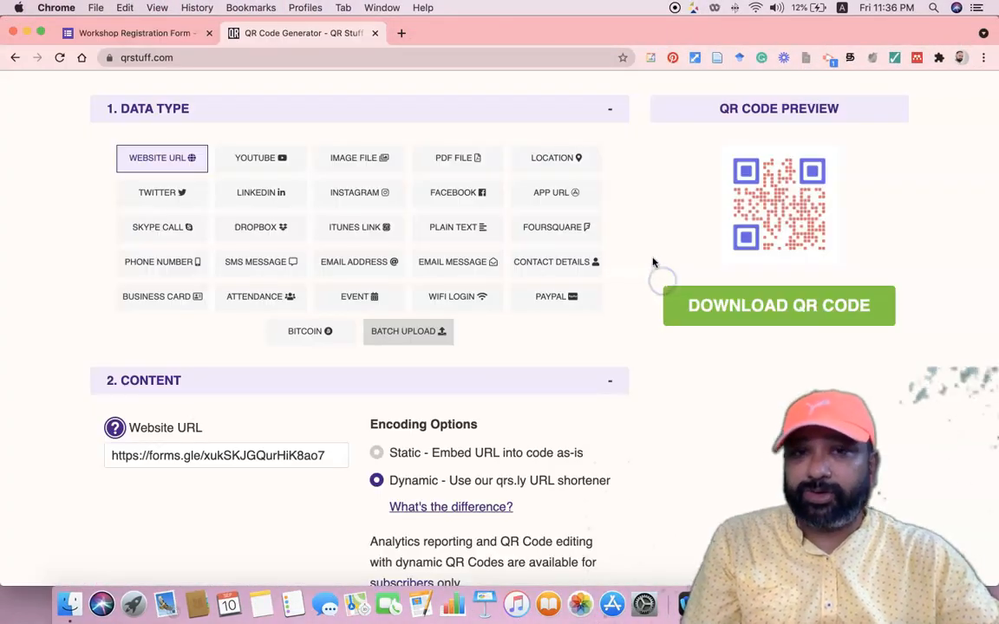